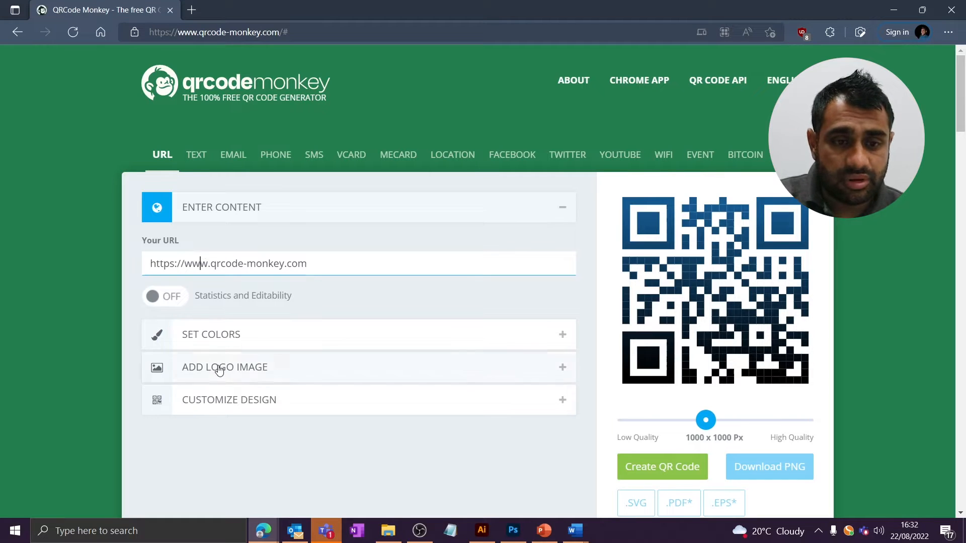
Step: Enter #3c1053 as the foreground colour hex value and close the picker
{"action": "left_click", "coordinate": [212, 334]}
{"action": "type", "text": "#B"}
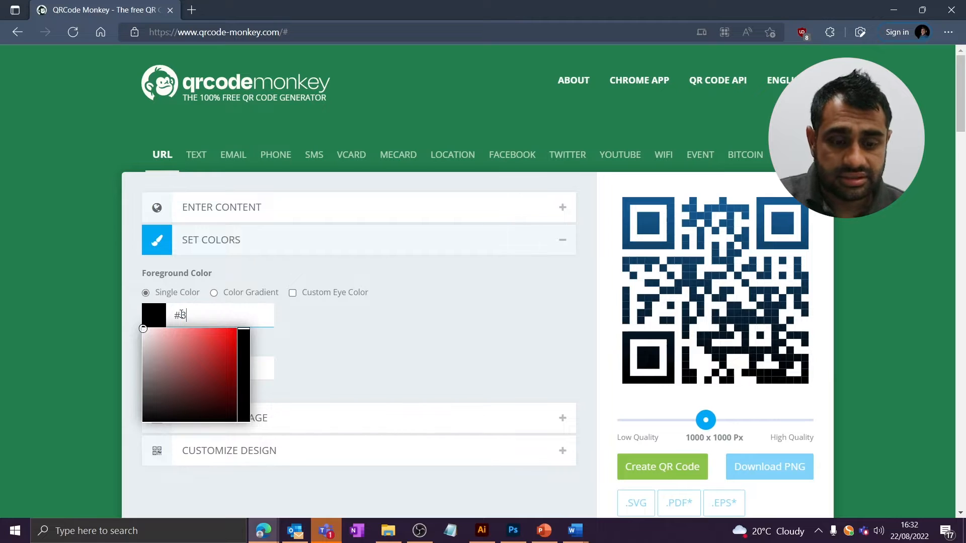
{"action": "type", "text": "c1053"}
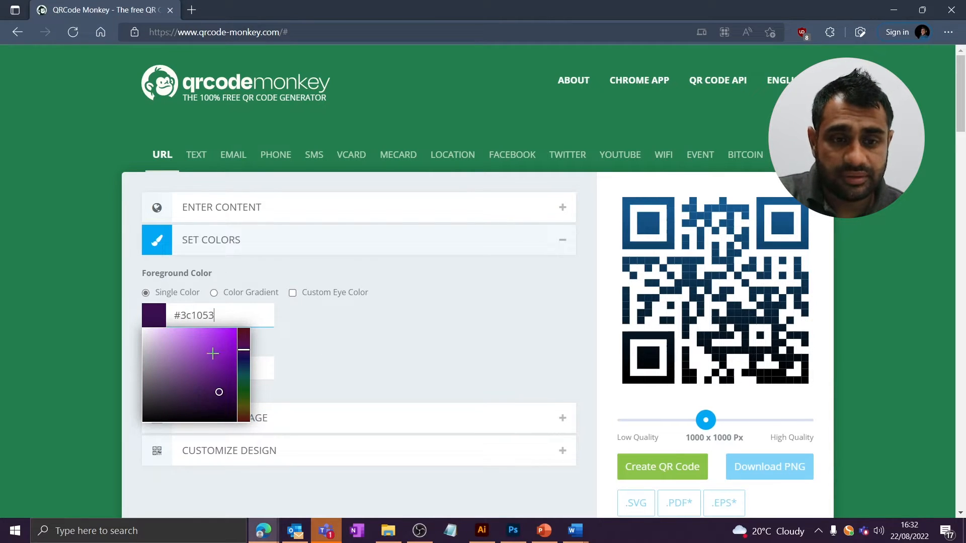
{"action": "left_click", "coordinate": [314, 322]}
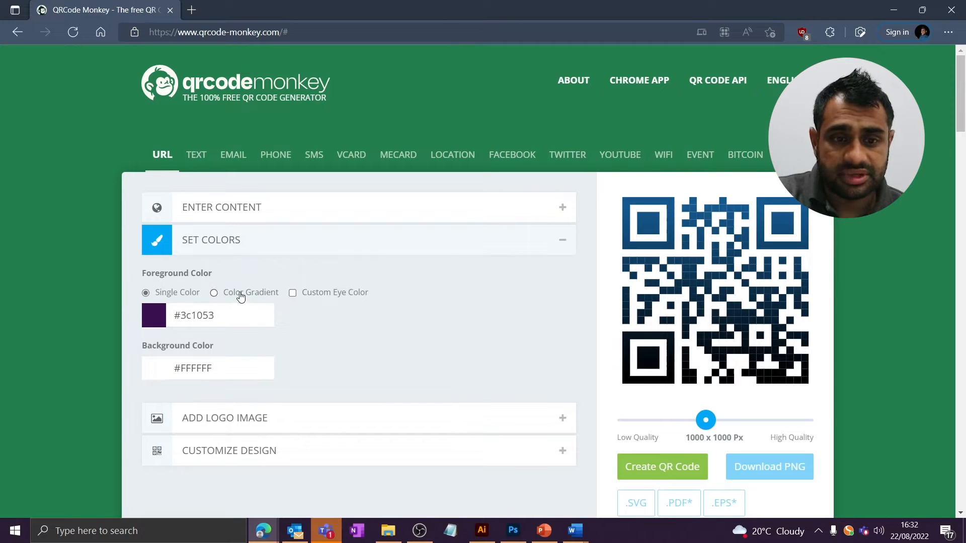
{"action": "mouse_move", "coordinate": [272, 406]}
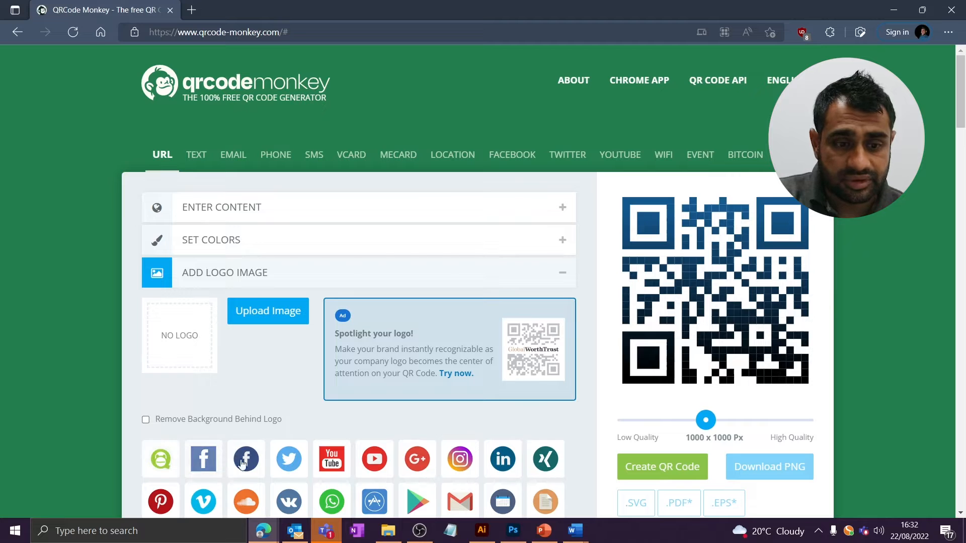
Step: Upload the ST Logo Symbol Purple file as the logo and remove its background
{"action": "left_click", "coordinate": [245, 459]}
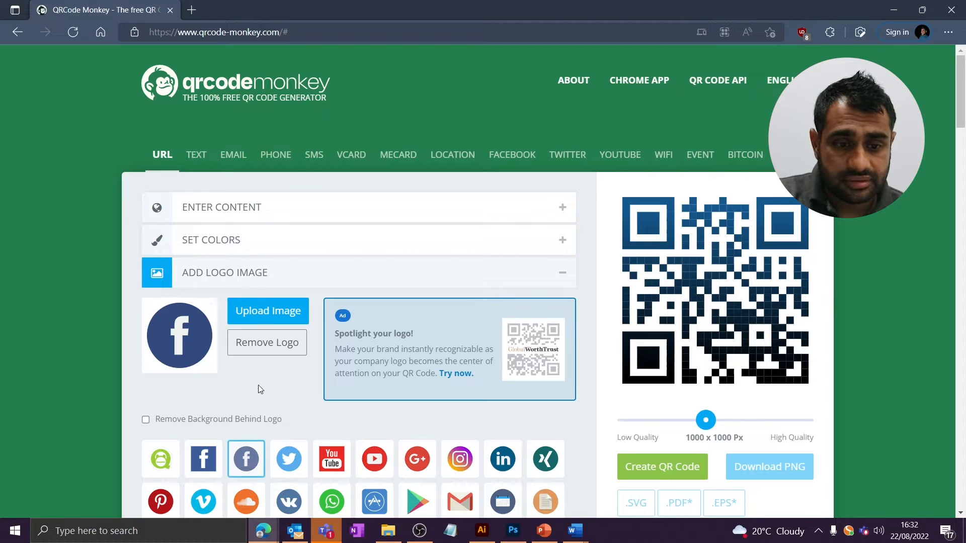
{"action": "left_click", "coordinate": [267, 311]}
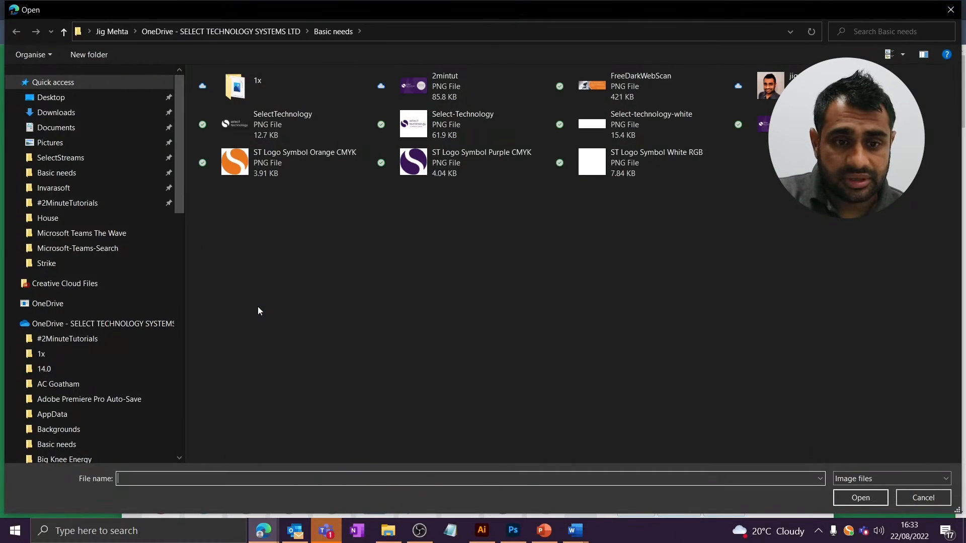
{"action": "left_click", "coordinate": [462, 163]}
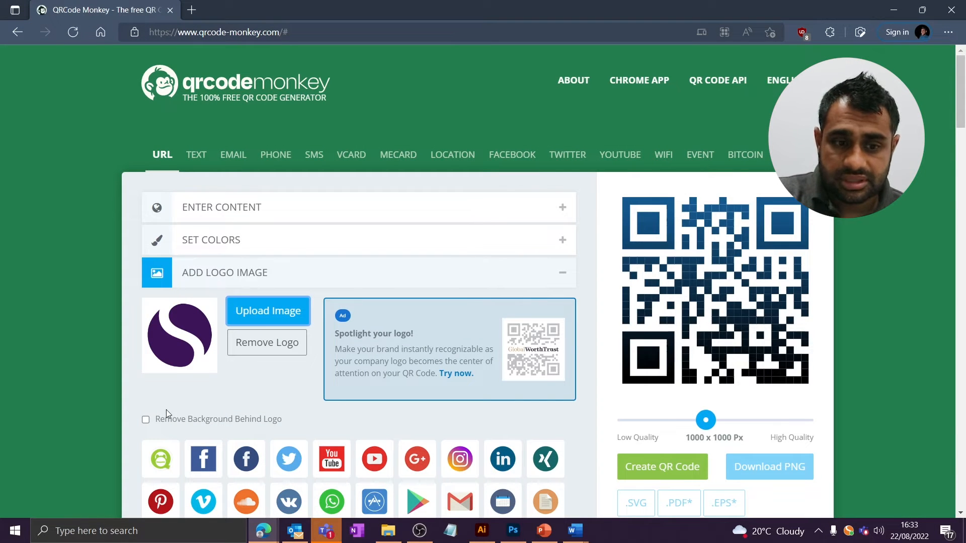
{"action": "left_click", "coordinate": [146, 420]}
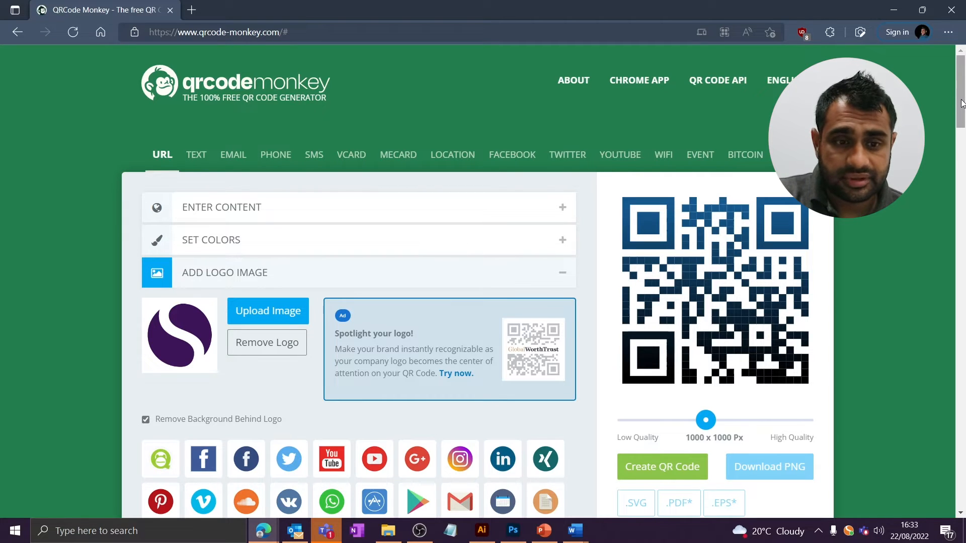
{"action": "scroll", "scroll_direction": "down", "scroll_amount": 3}
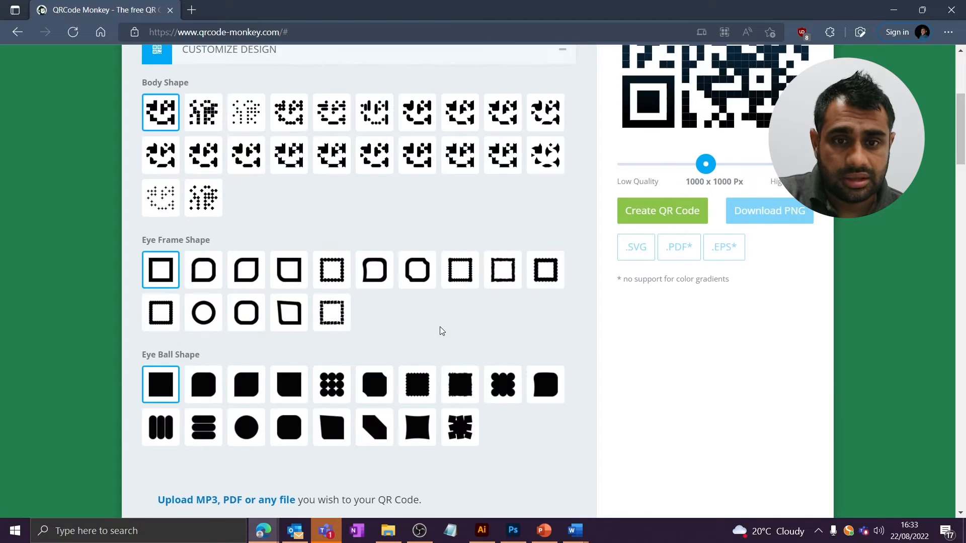
Step: Choose rounded body, eye-frame and eye-ball shapes and generate the QR code
{"action": "left_click", "coordinate": [417, 112]}
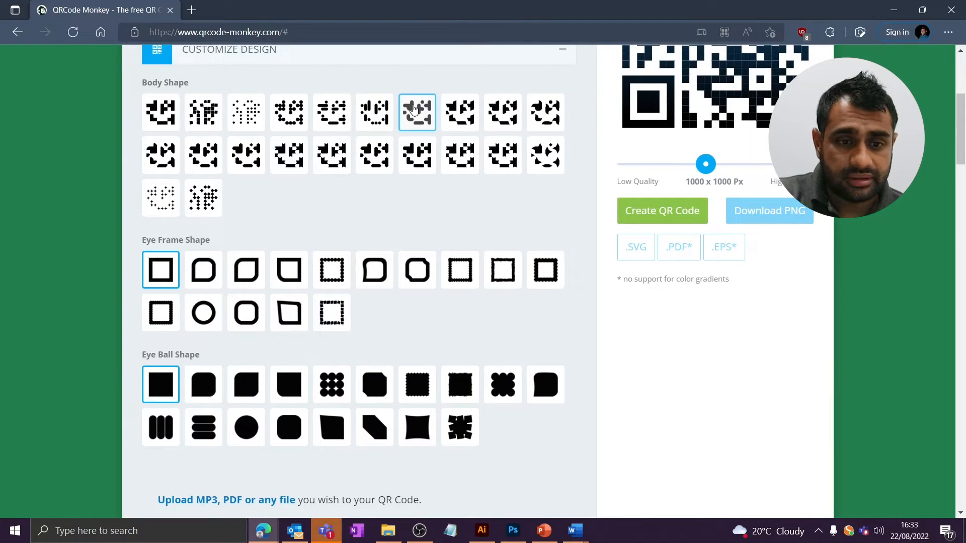
{"action": "left_click", "coordinate": [245, 269]}
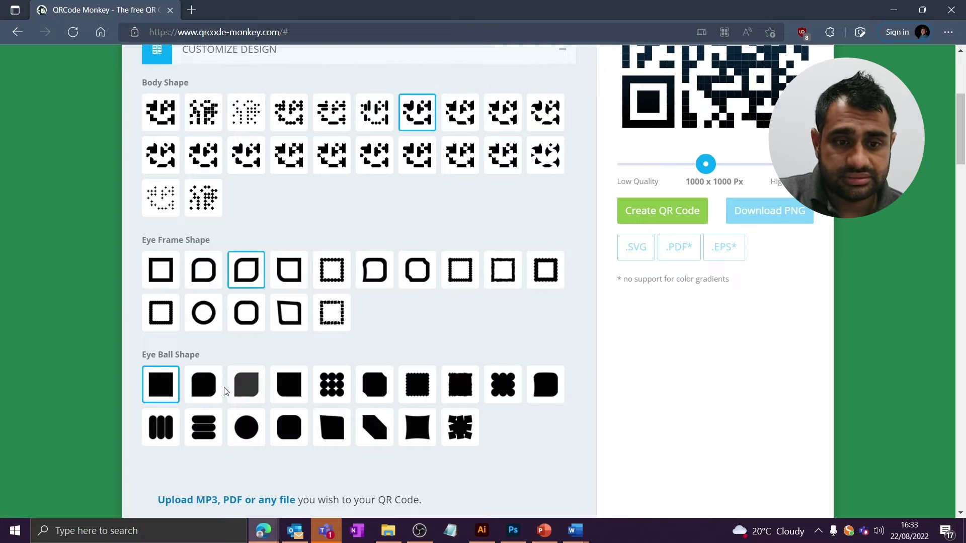
{"action": "left_click", "coordinate": [203, 384]}
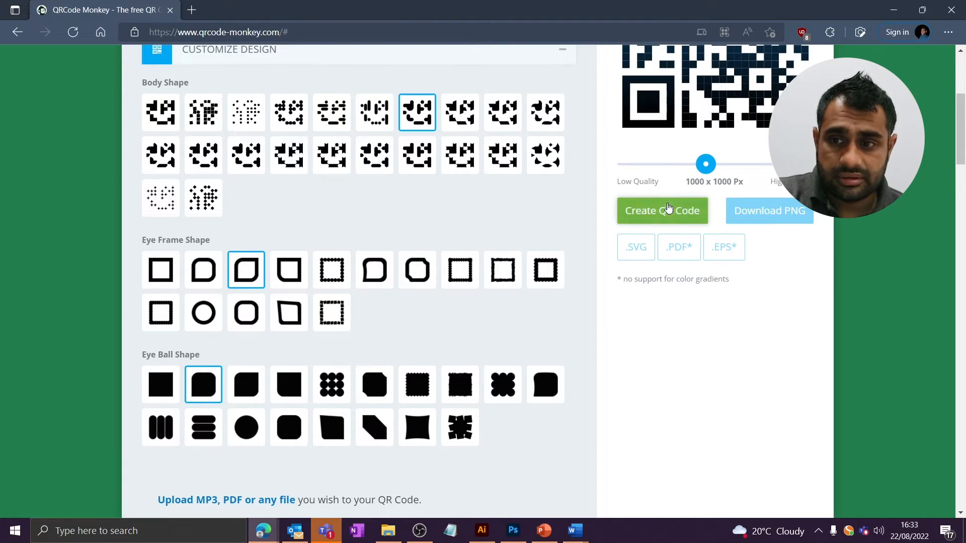
{"action": "left_click", "coordinate": [662, 210]}
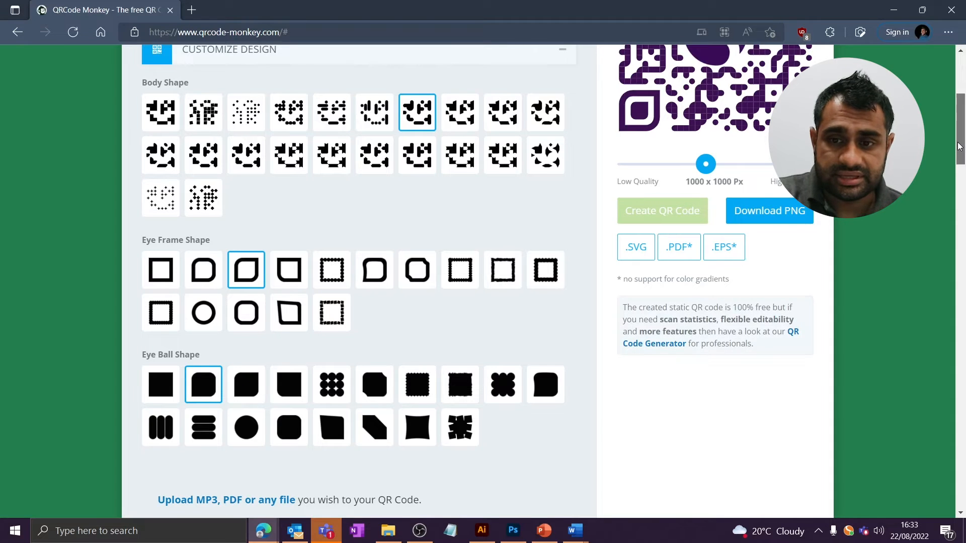
{"action": "scroll", "scroll_direction": "up", "scroll_amount": 3}
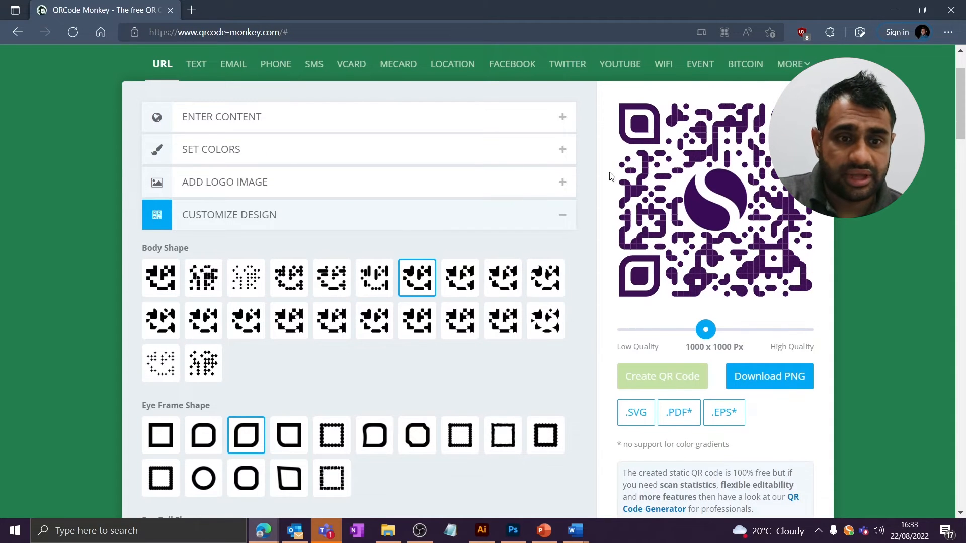
Step: Switch the foreground colour to orange #e87722 and regenerate the code
{"action": "left_click", "coordinate": [358, 149]}
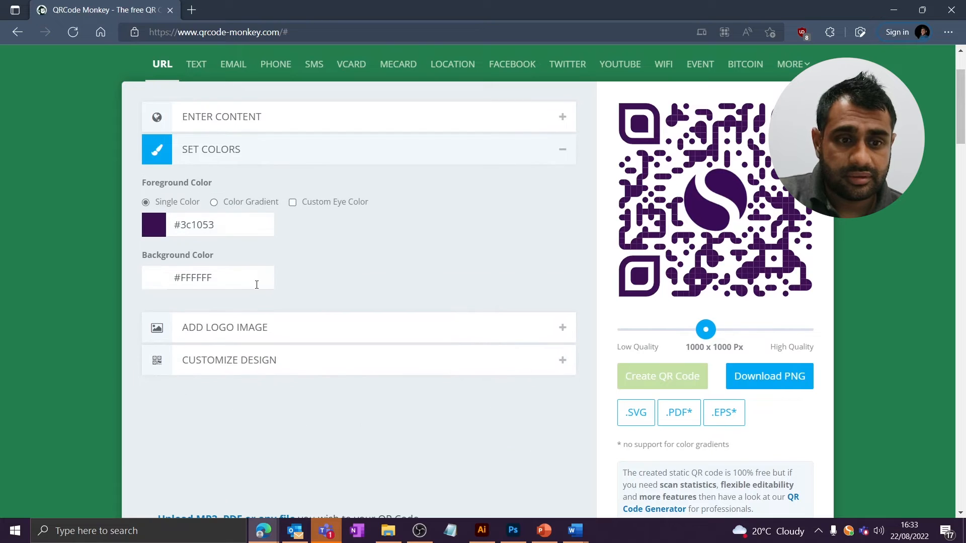
{"action": "left_click", "coordinate": [154, 224]}
{"action": "type", "text": "#e87722"}
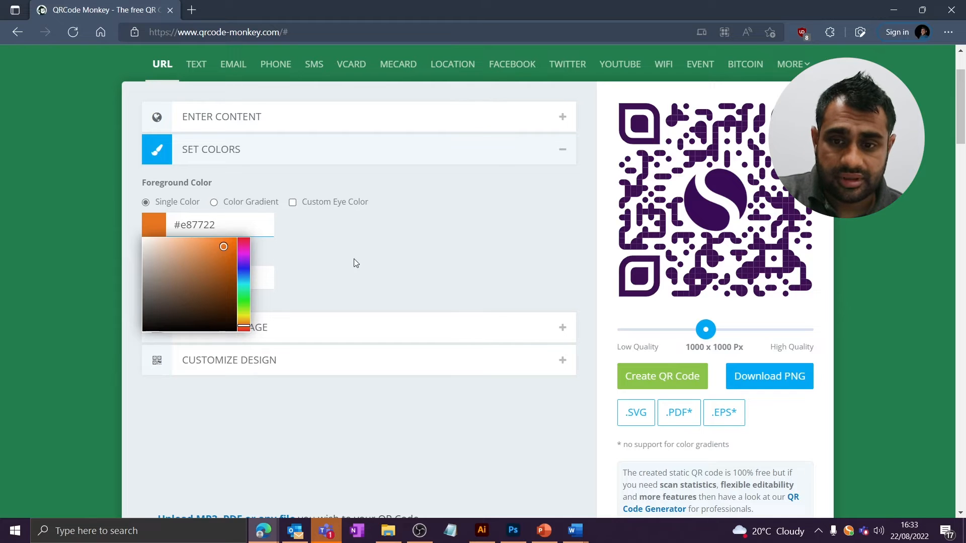
{"action": "left_click", "coordinate": [663, 376]}
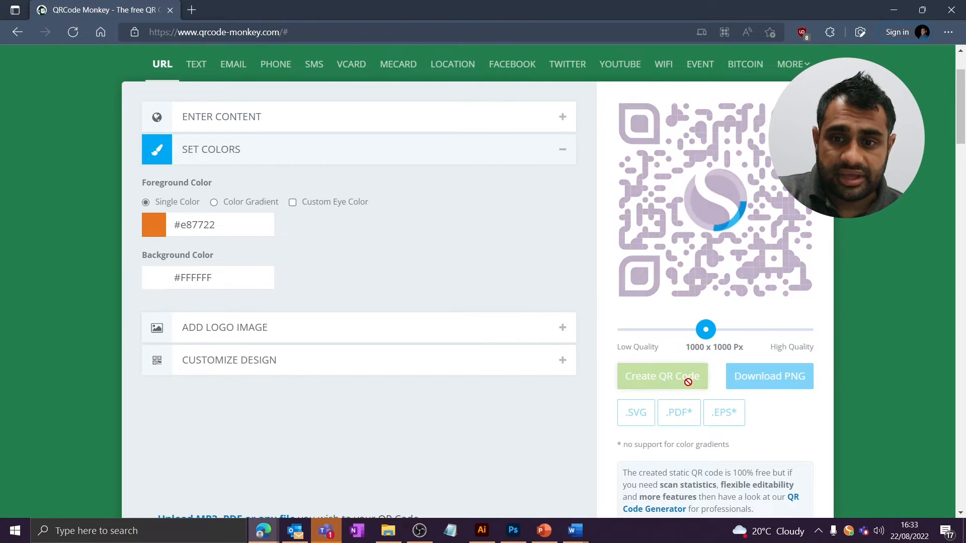
{"action": "left_click", "coordinate": [662, 376]}
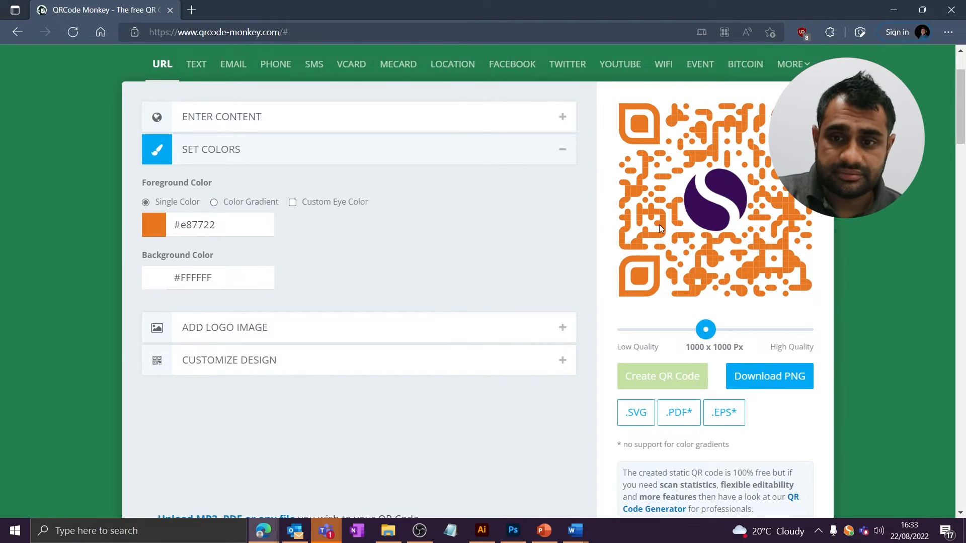
{"action": "mouse_move", "coordinate": [724, 234]}
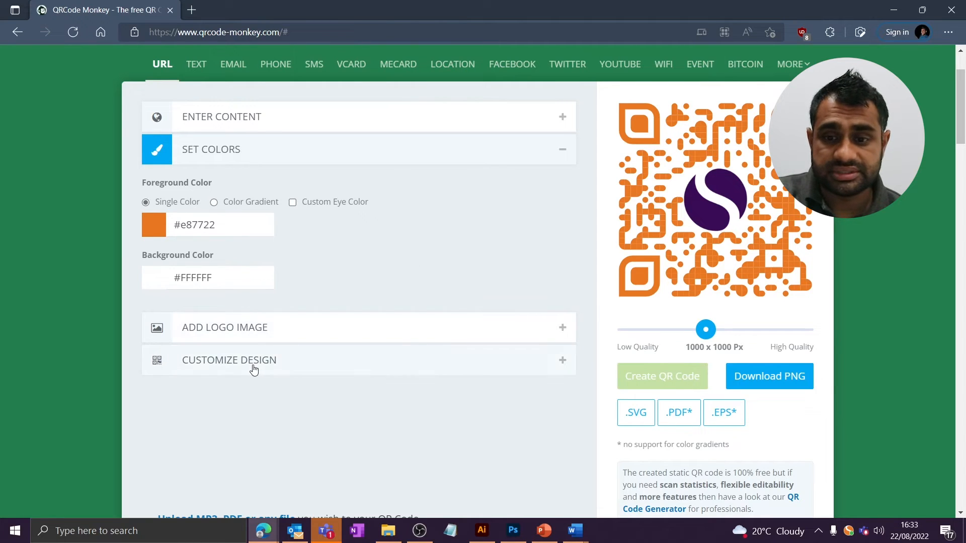
Step: Expand Customize Design to reach the 1800 x 1800 px quality slider
{"action": "left_click", "coordinate": [229, 360]}
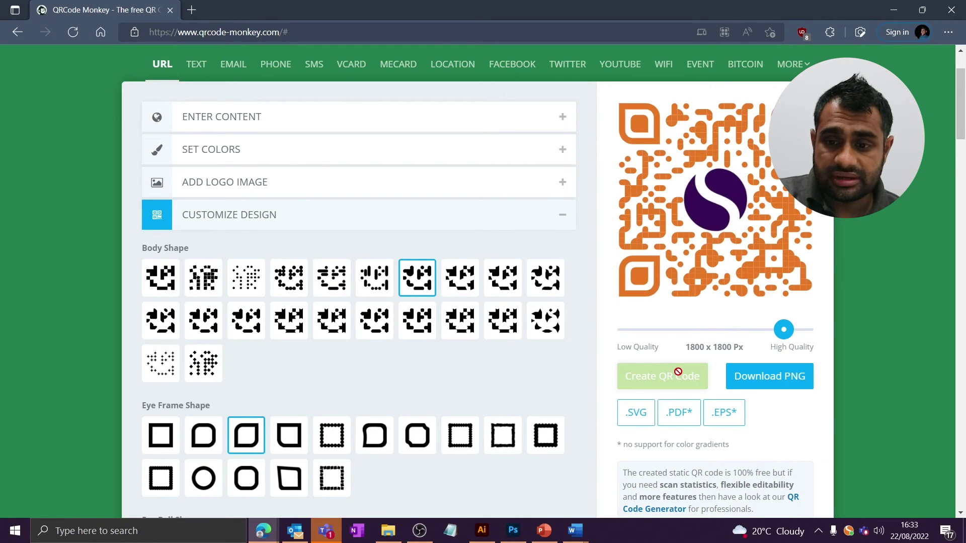
{"action": "mouse_move", "coordinate": [768, 376]}
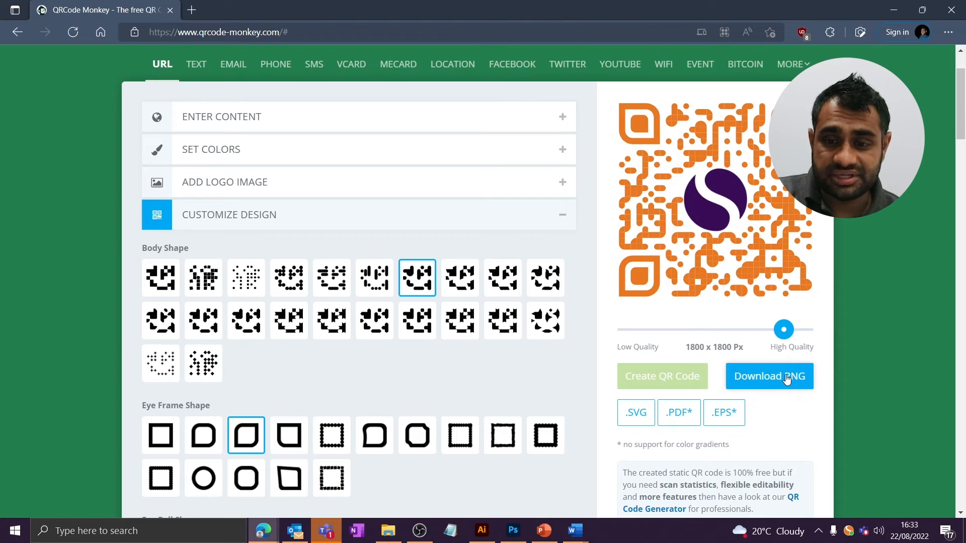